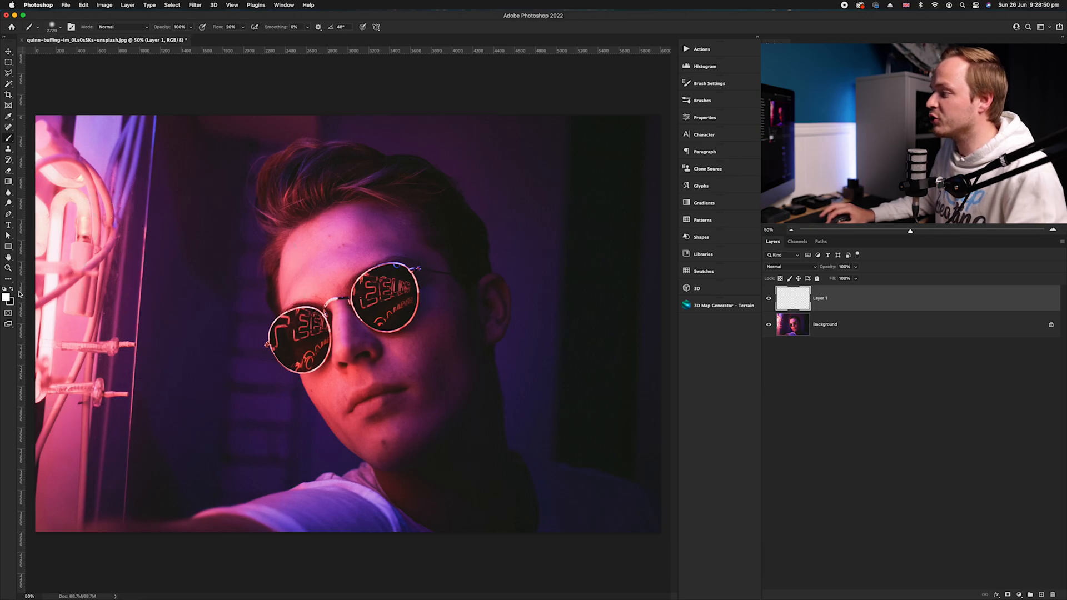
Set the foreground colour to white in the Color Picker
left_click(7, 293)
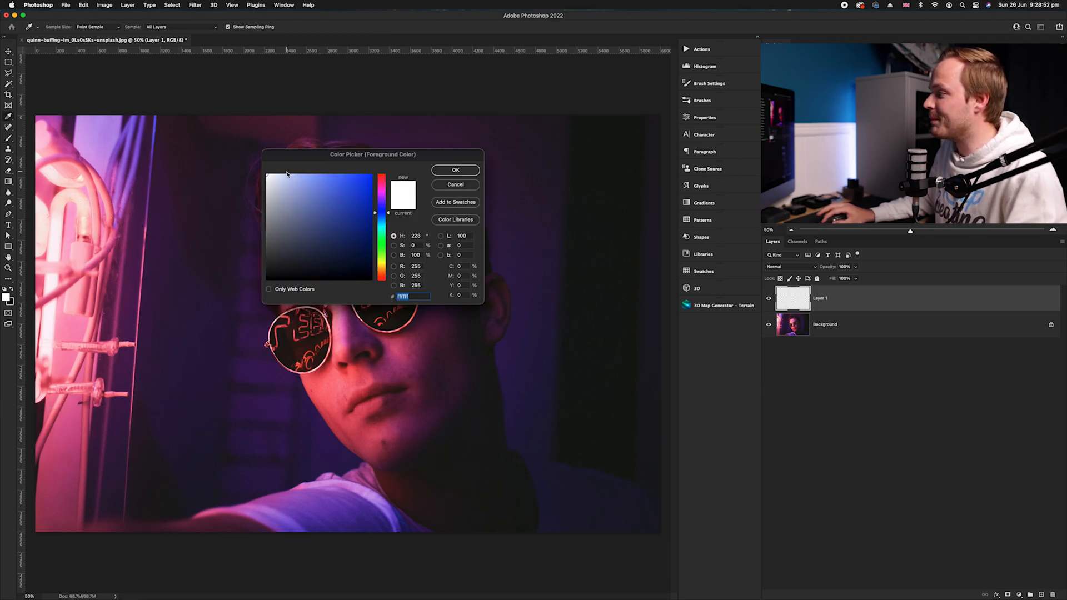
left_click(455, 170)
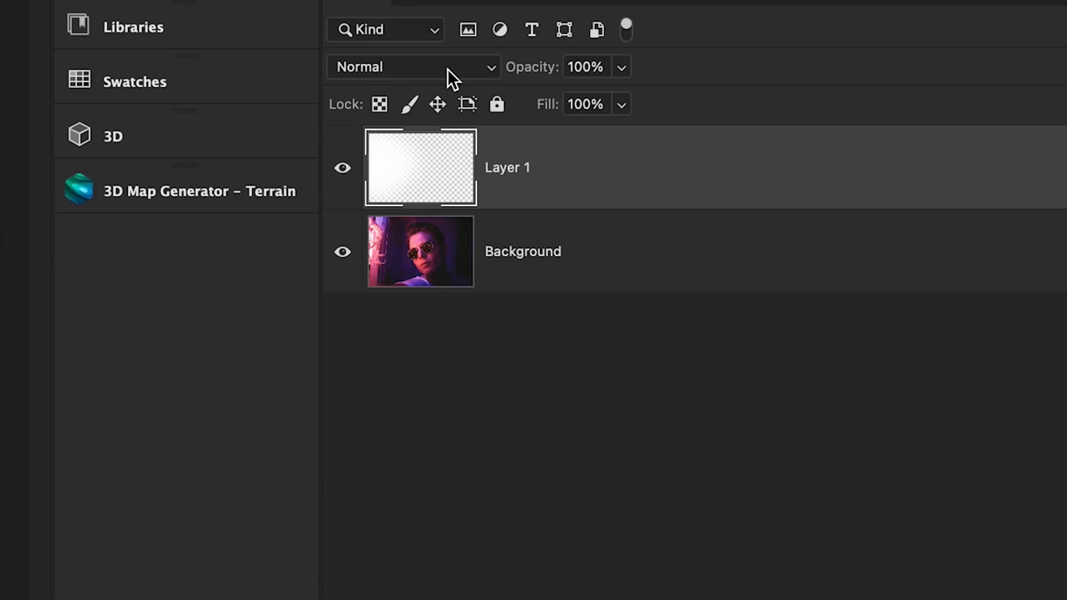
Switch Layer 1's blend mode to Color Dodge
left_click(411, 67)
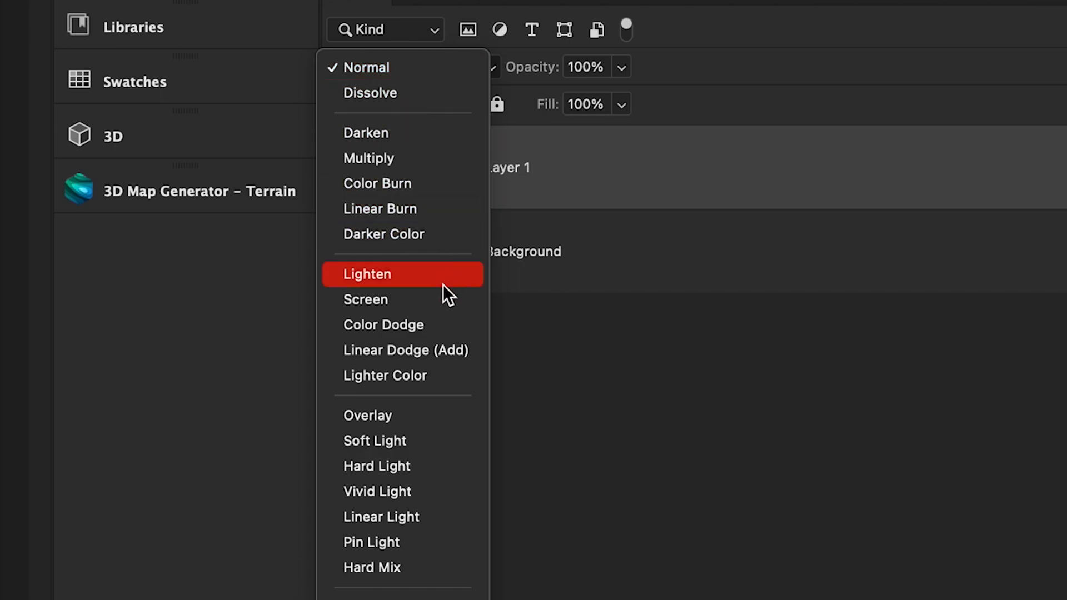
mouse_move(435, 333)
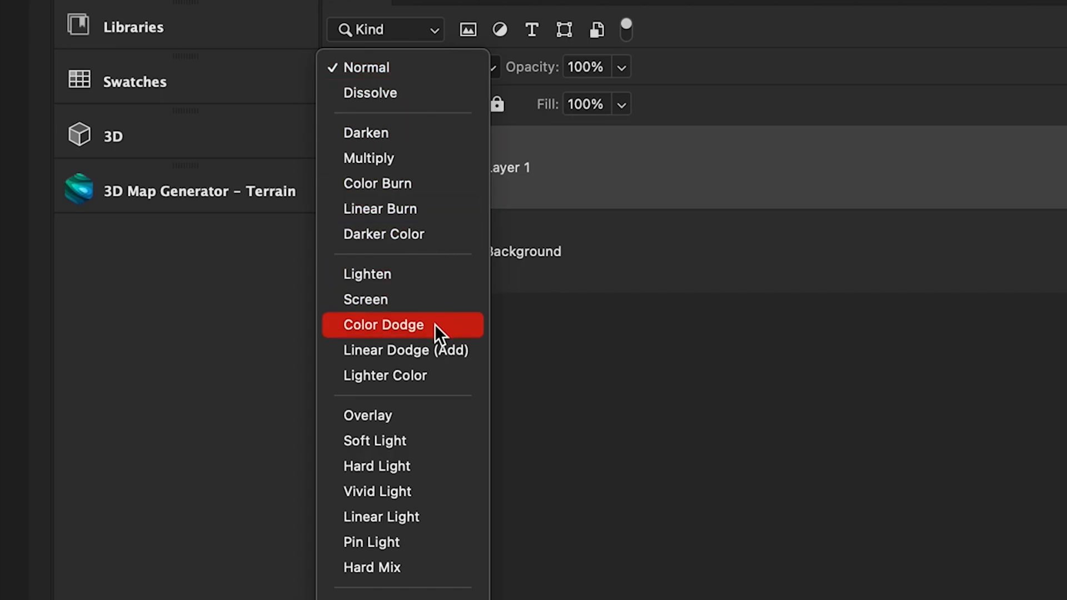
left_click(383, 325)
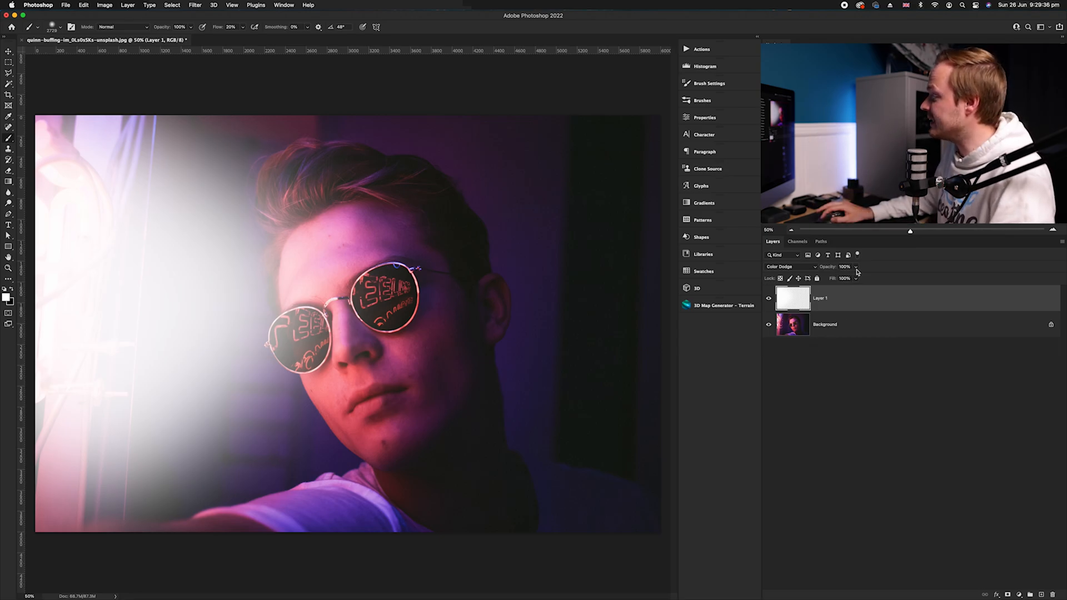
Keep Layer 1's opacity at 100% and set its fill to 50%
left_click_drag(855, 266, 837, 266)
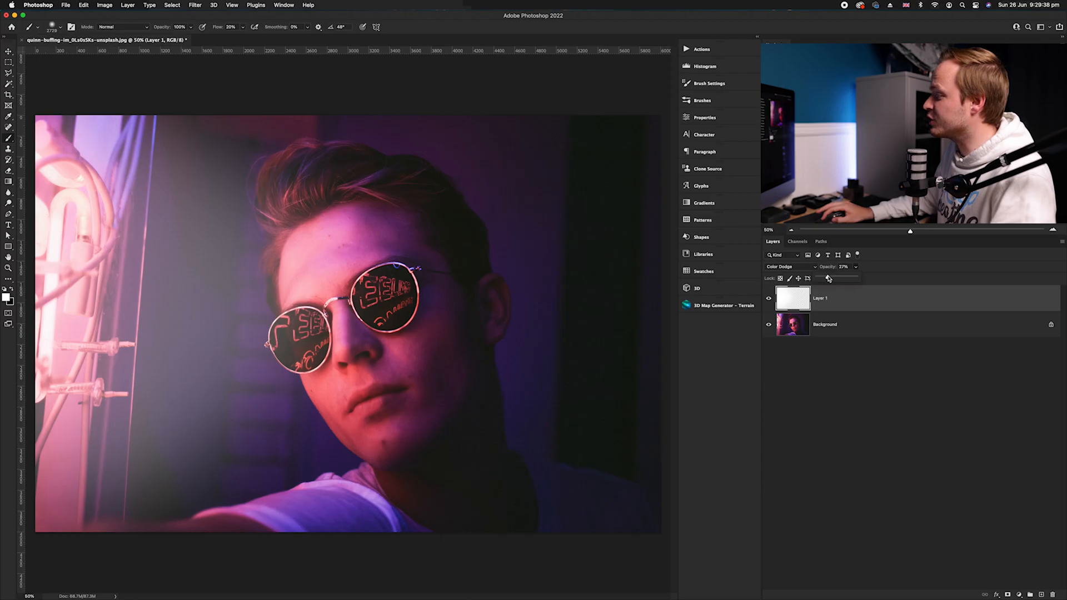
left_click_drag(828, 279, 857, 278)
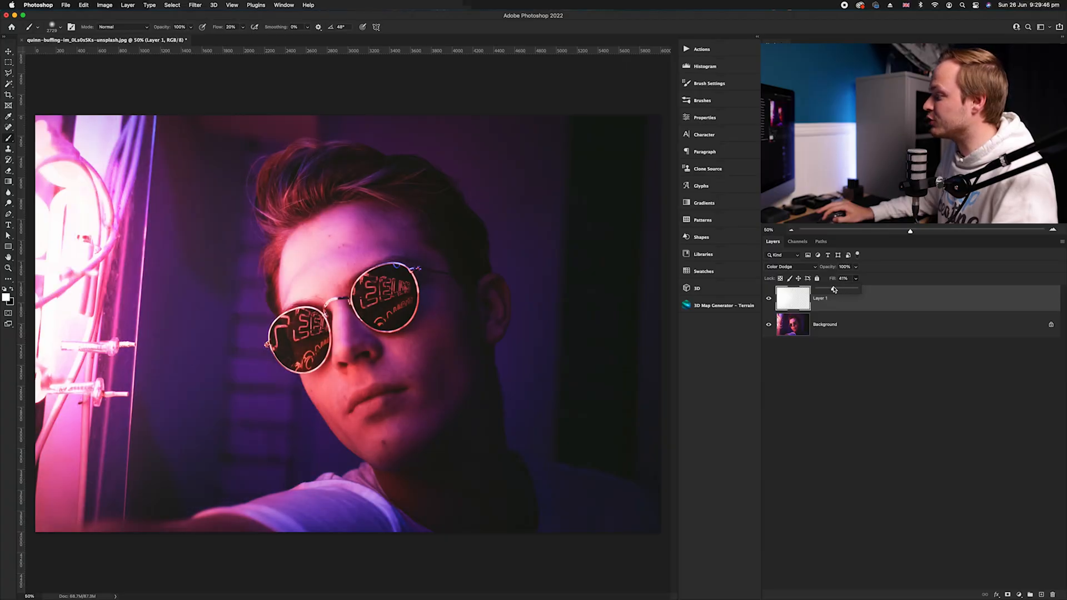
left_click_drag(833, 290, 846, 290)
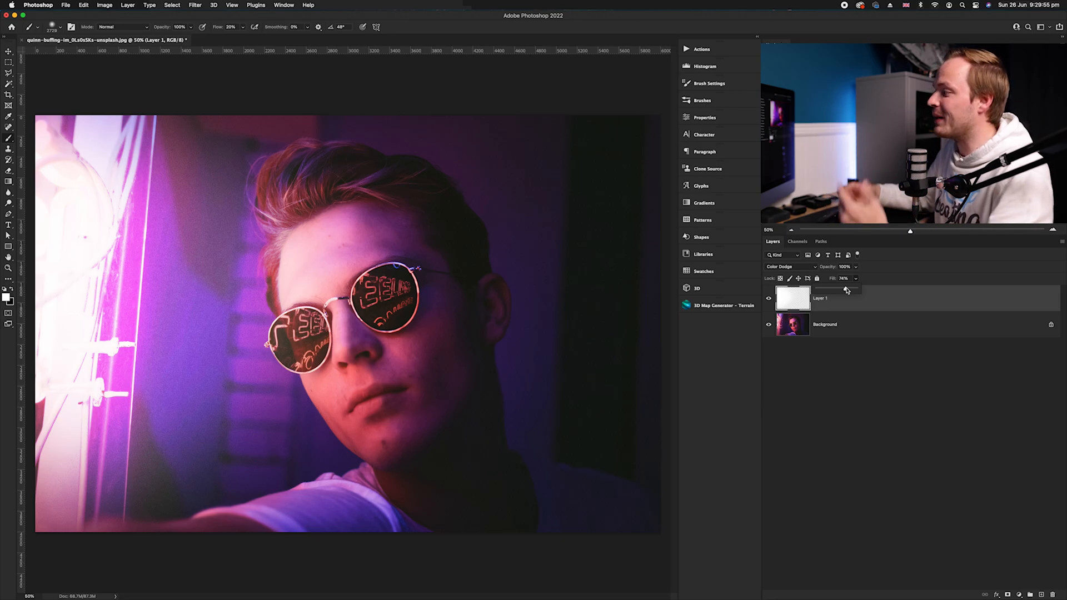
left_click_drag(847, 288, 837, 289)
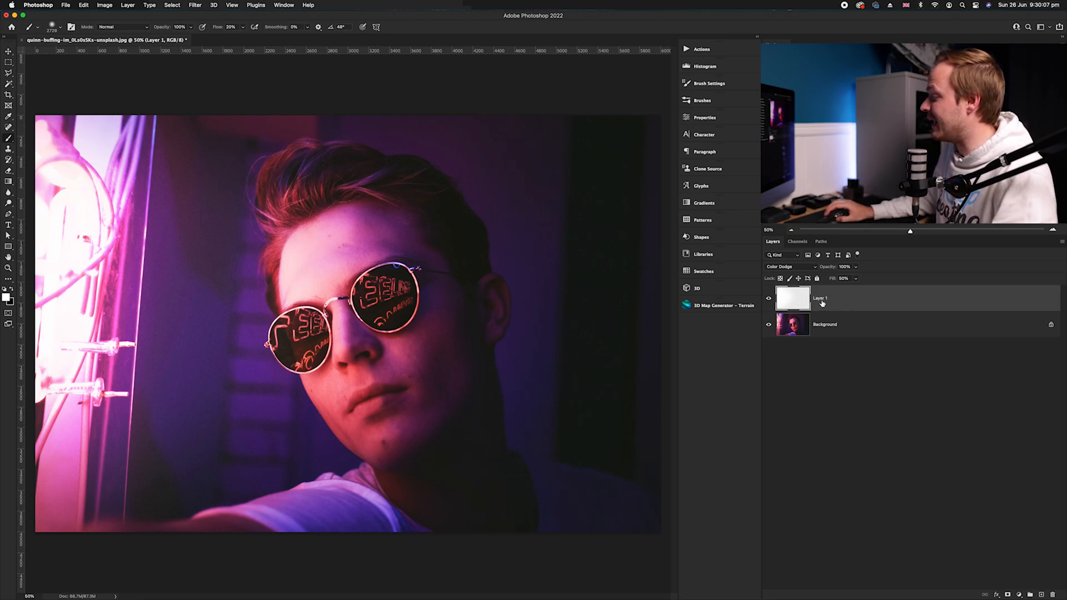
Uncheck Transparency Shapes Layer in Layer 1's Blending Options and confirm
right_click(820, 299)
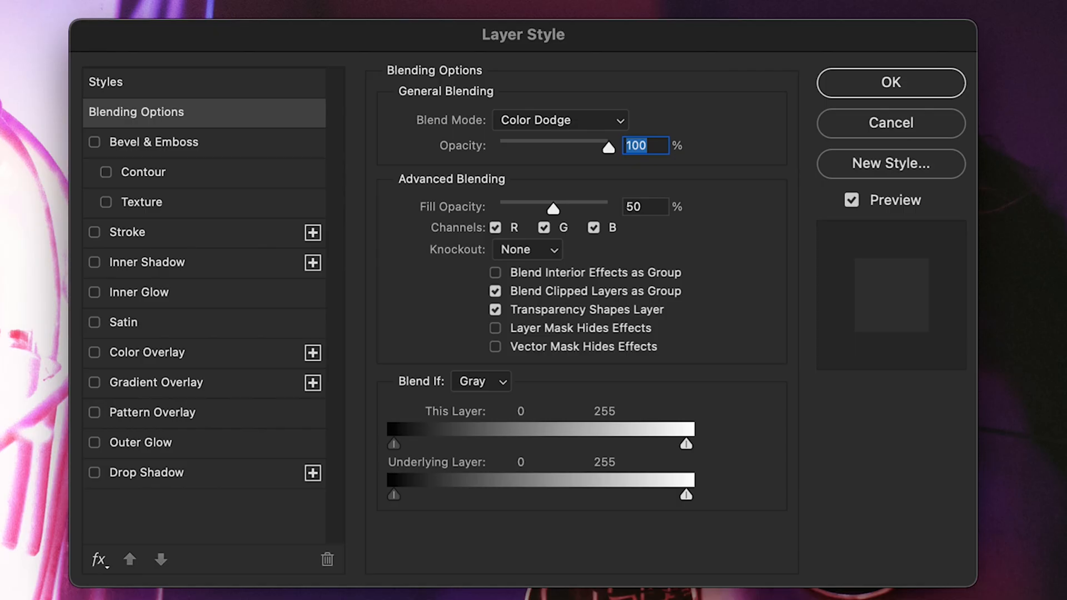
mouse_move(623, 392)
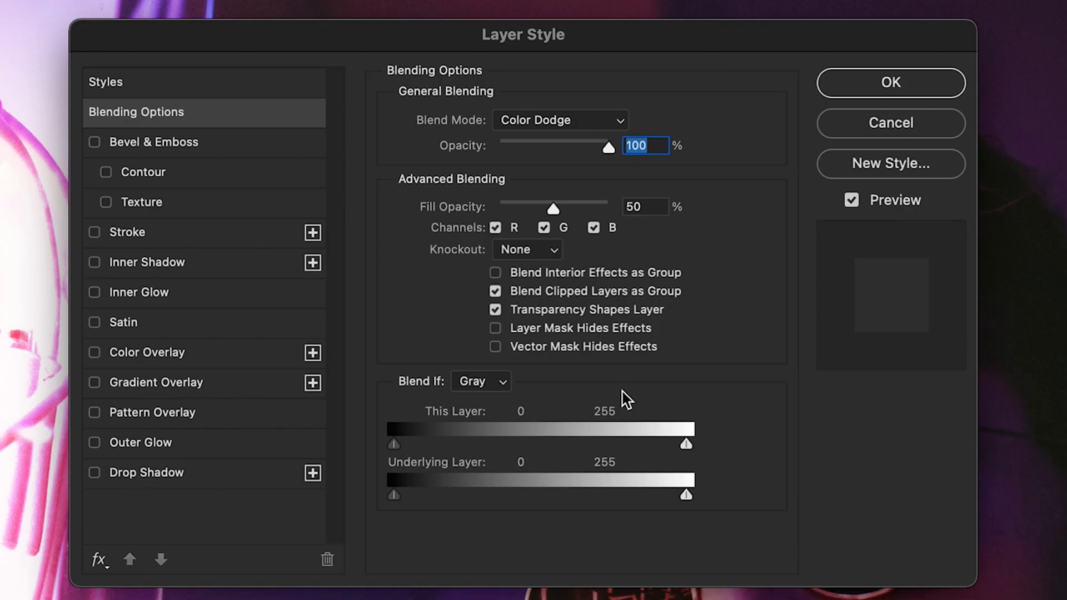
mouse_move(537, 331)
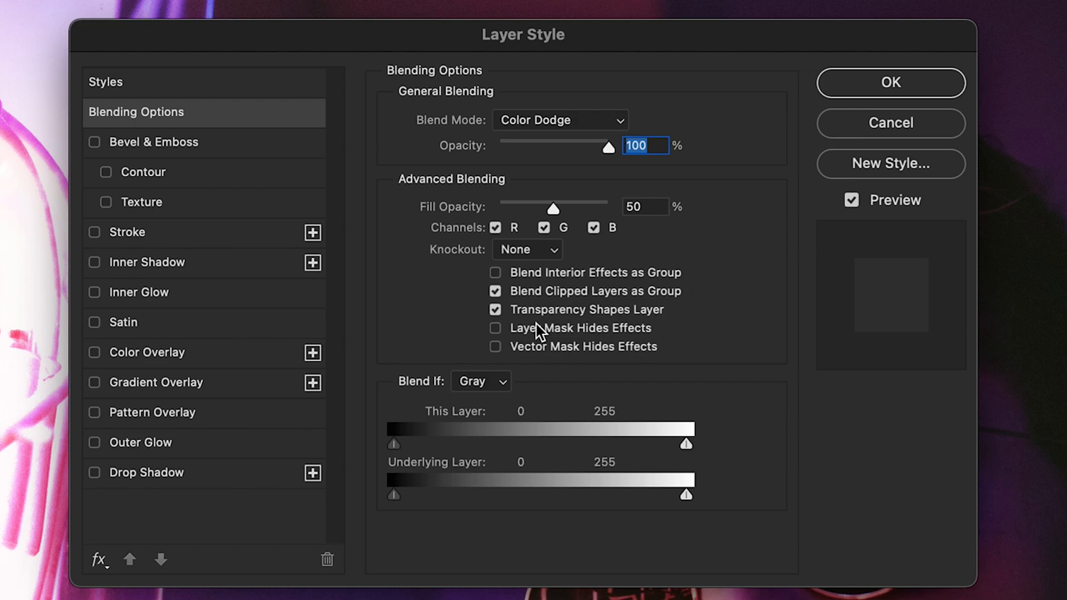
left_click(495, 310)
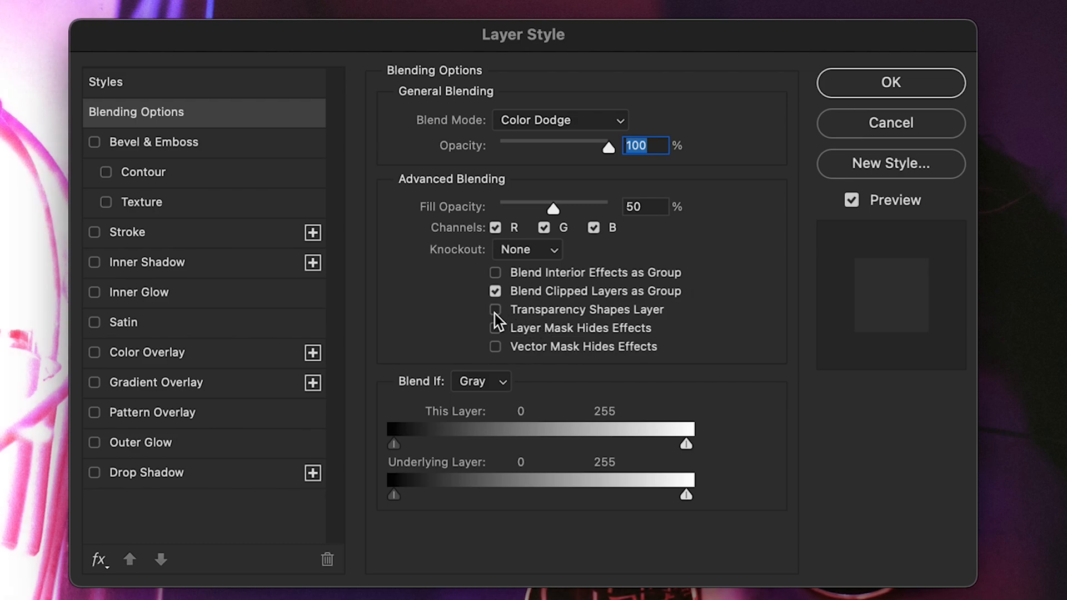
left_click(891, 82)
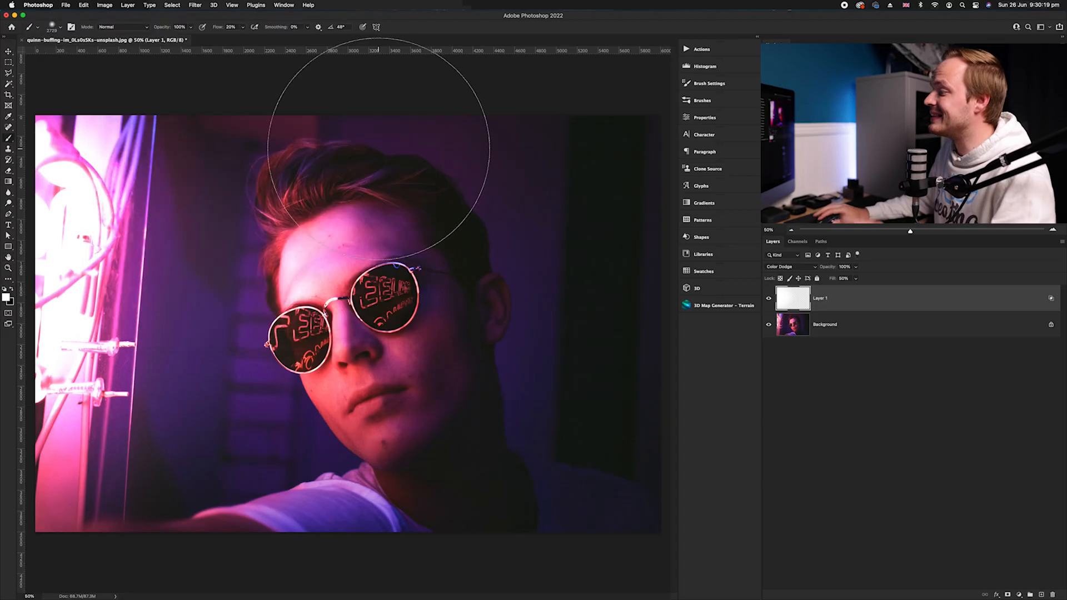